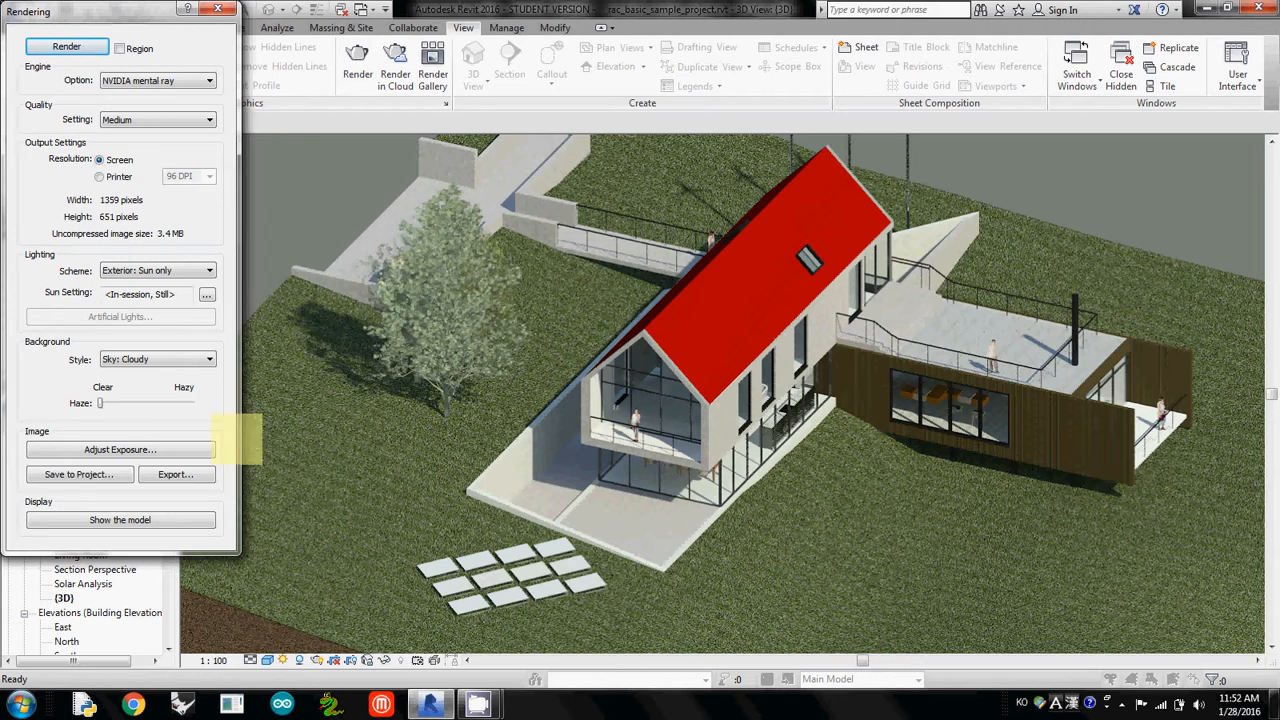
mouse_move(120, 448)
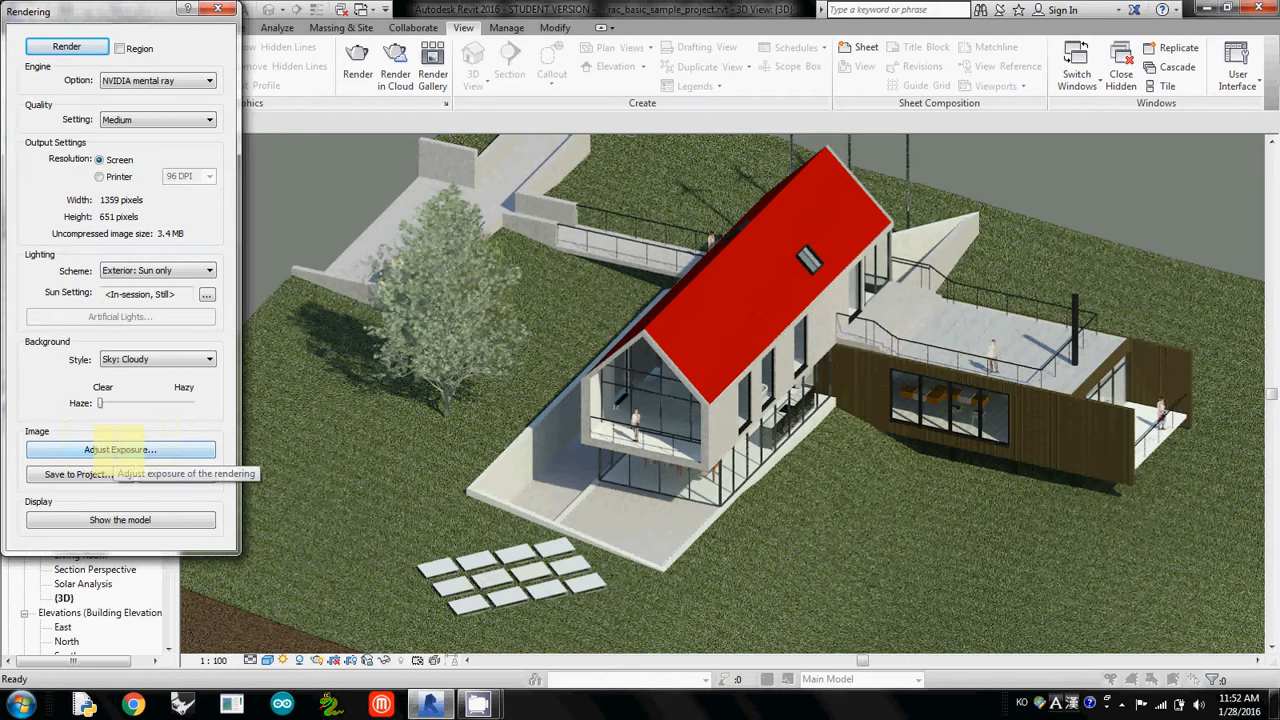
- Adjust the rendering to exposure value 12.83 and highlights 0.39, and apply it
click(120, 448)
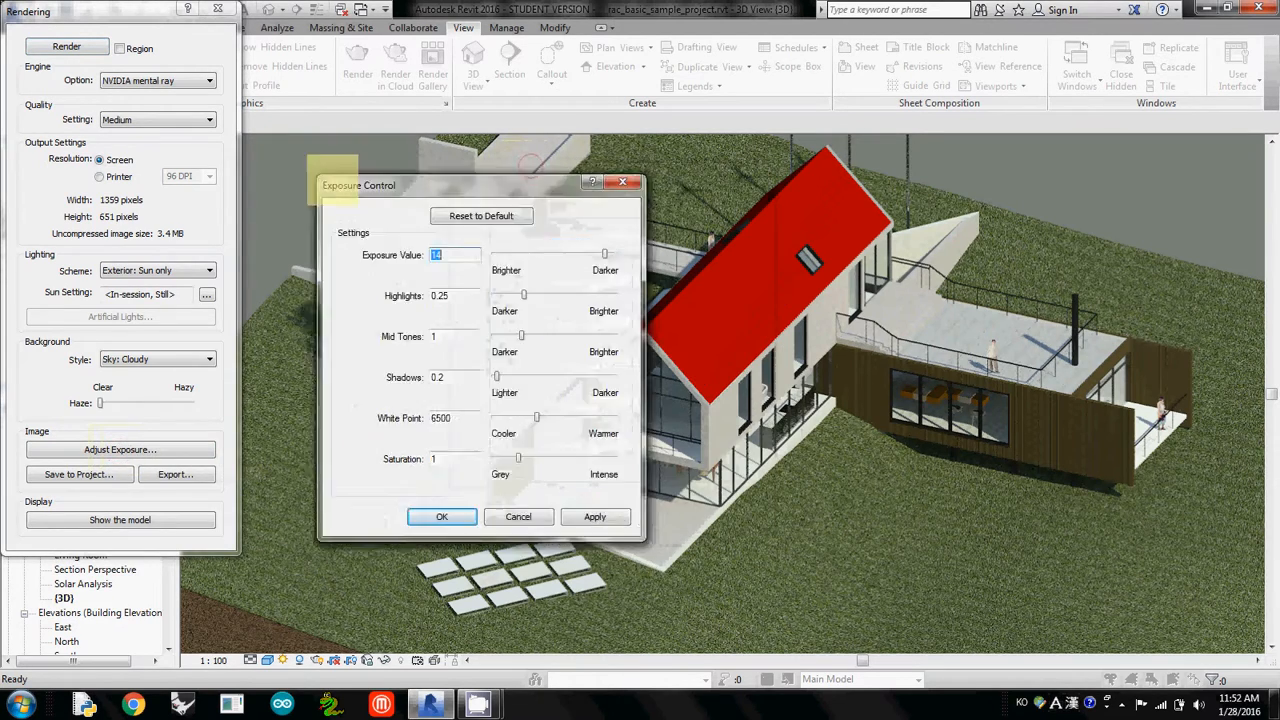
drag(358, 184, 60, 240)
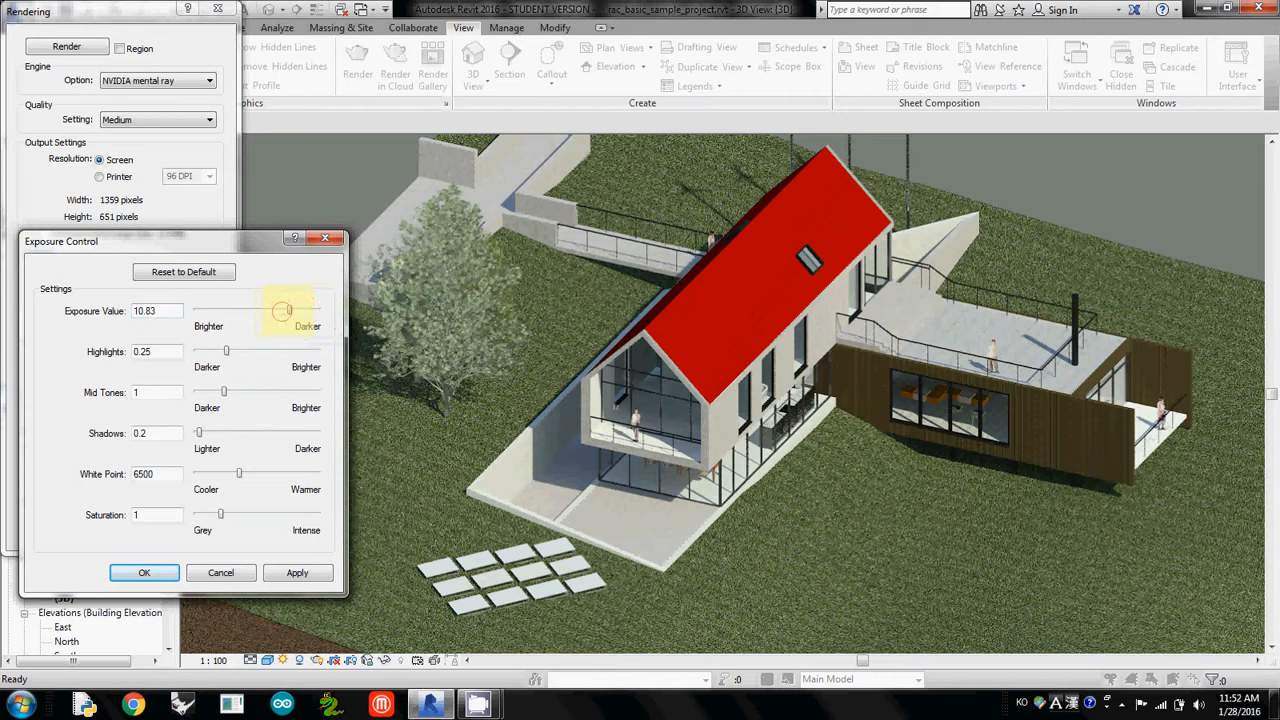
drag(280, 310, 292, 310)
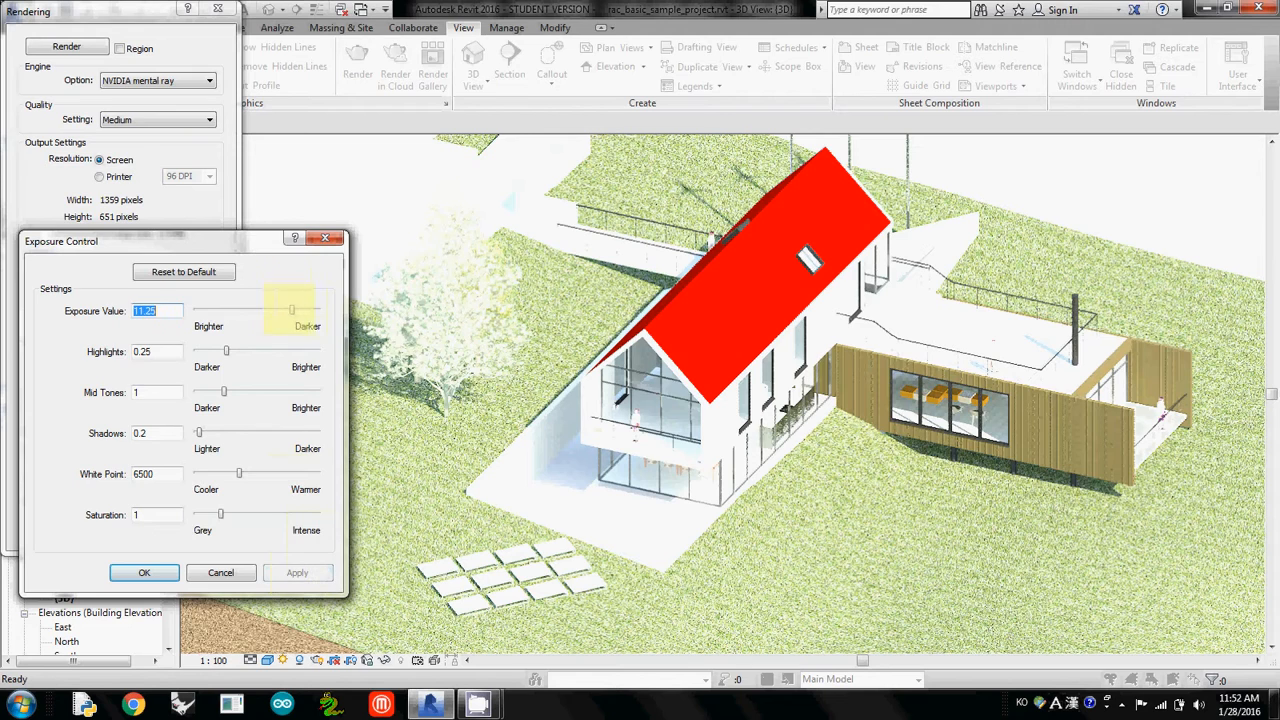
drag(290, 308, 304, 308)
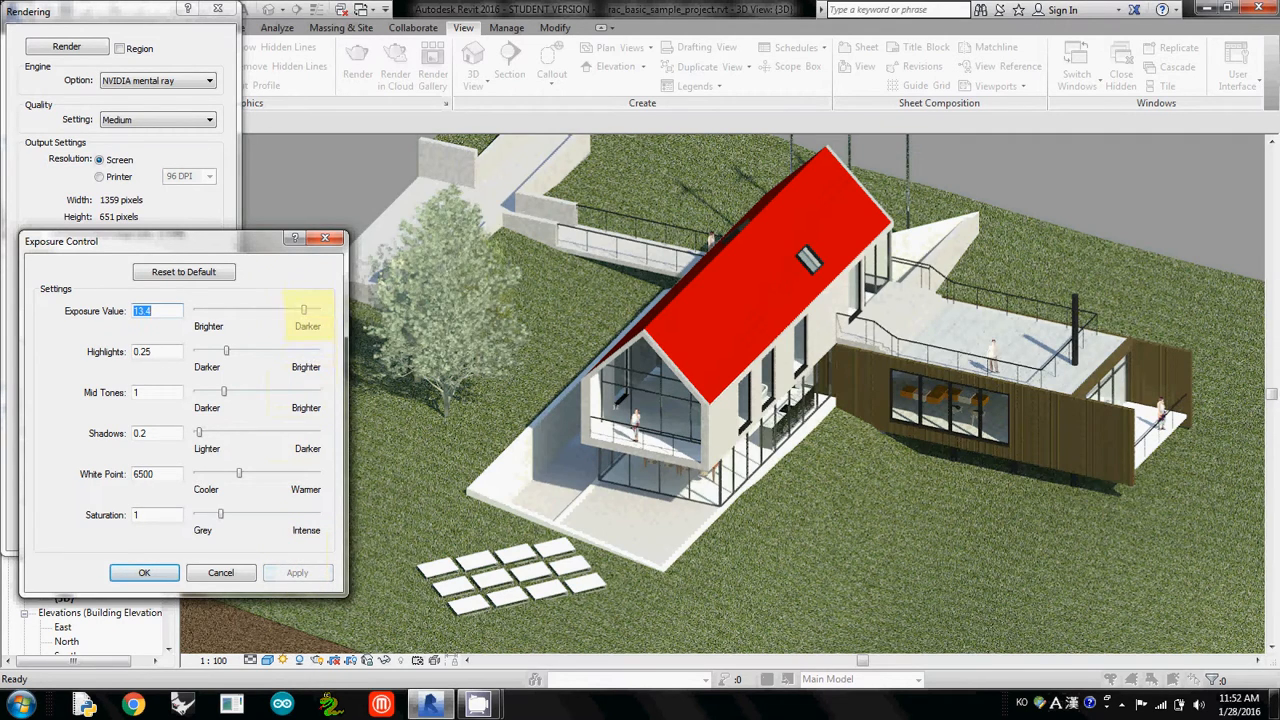
drag(308, 308, 302, 308)
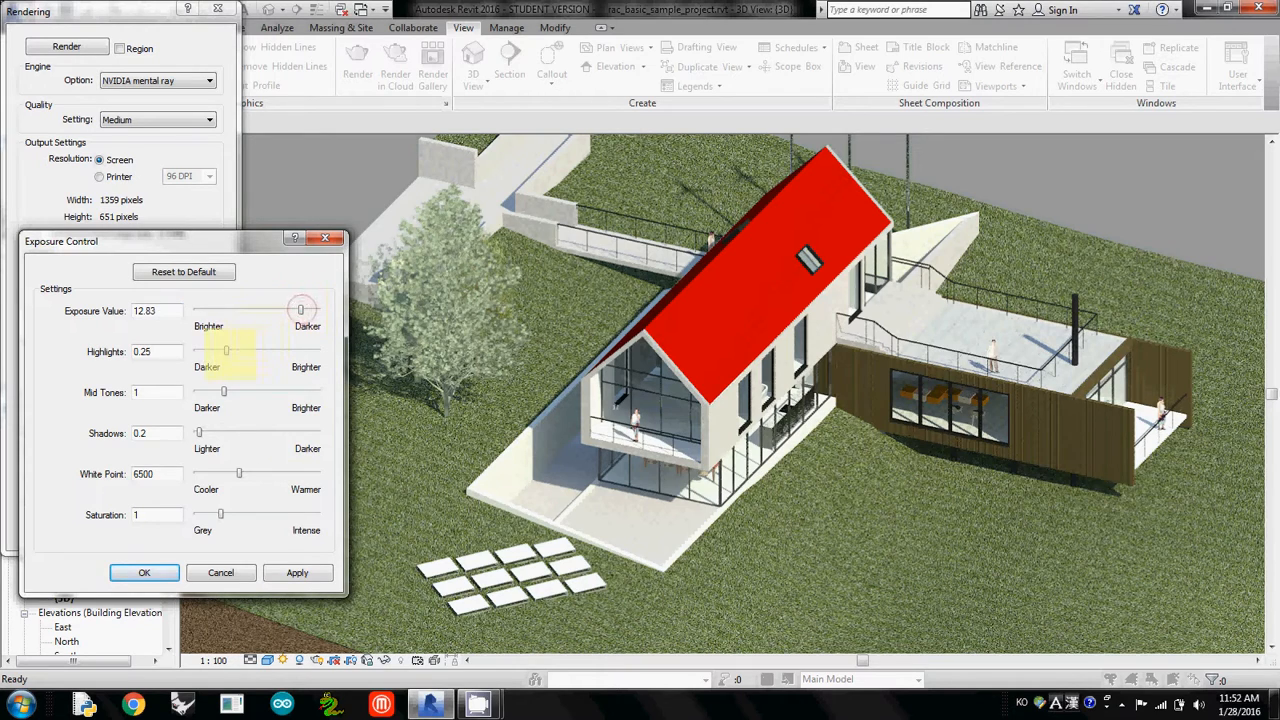
drag(226, 350, 244, 350)
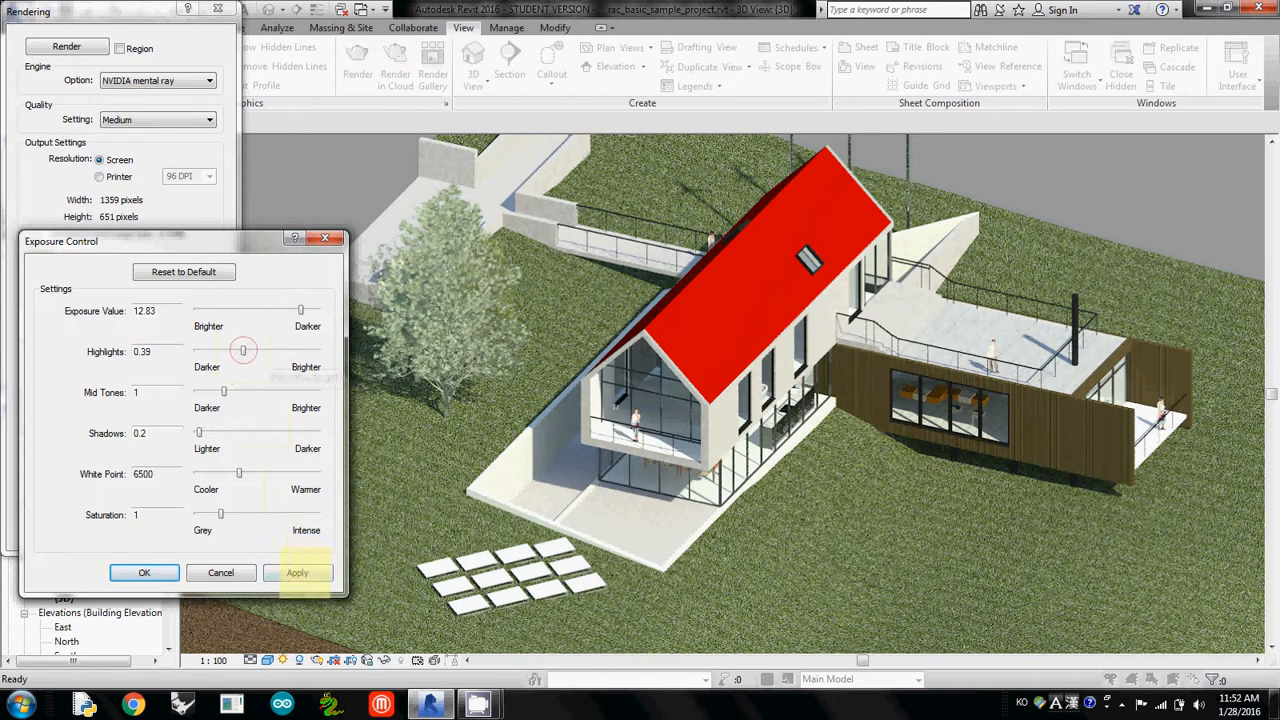
click(296, 572)
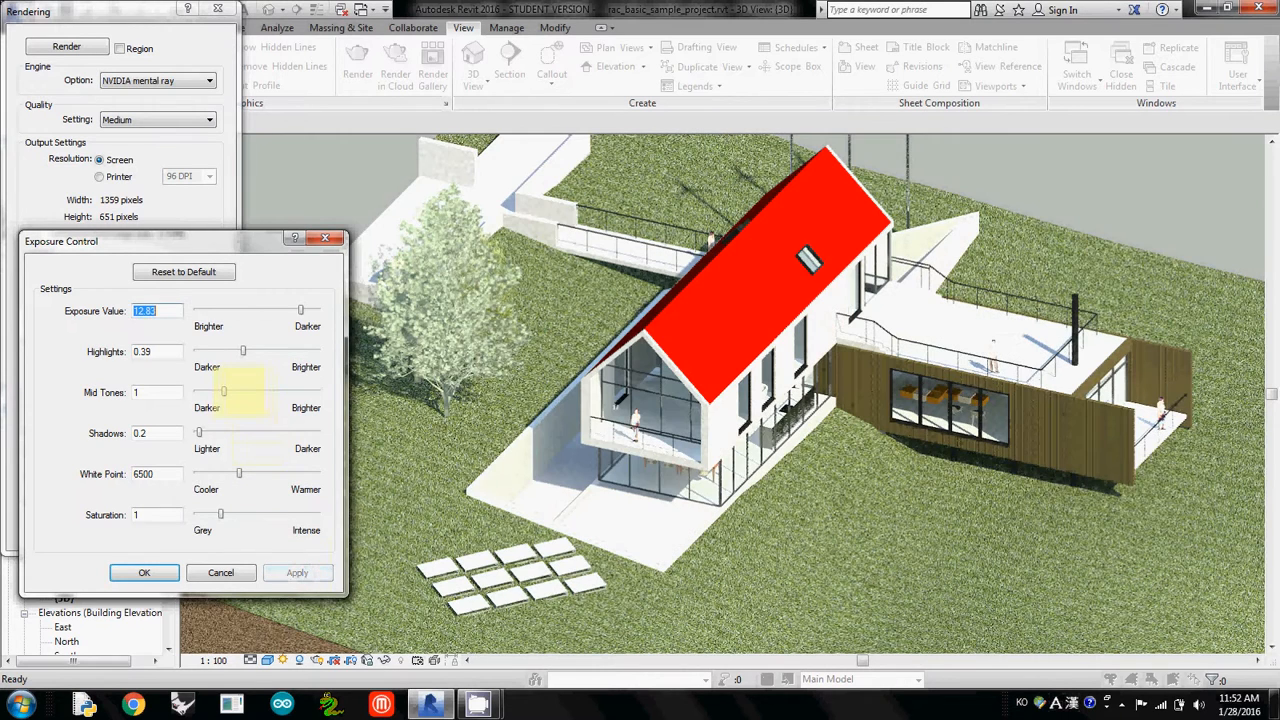
- Retune to mid tones 1.50, exposure value 13.59 and highlights 0.16, and accept the settings
drag(198, 392, 228, 392)
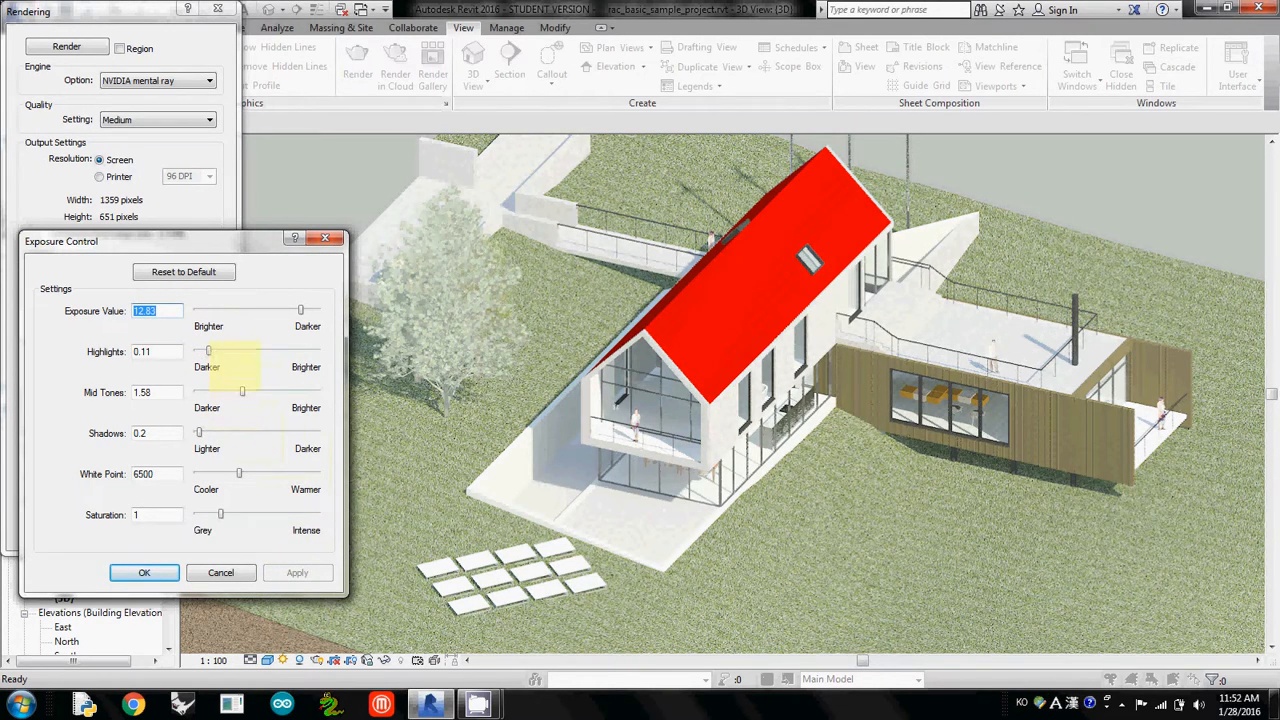
drag(300, 310, 308, 310)
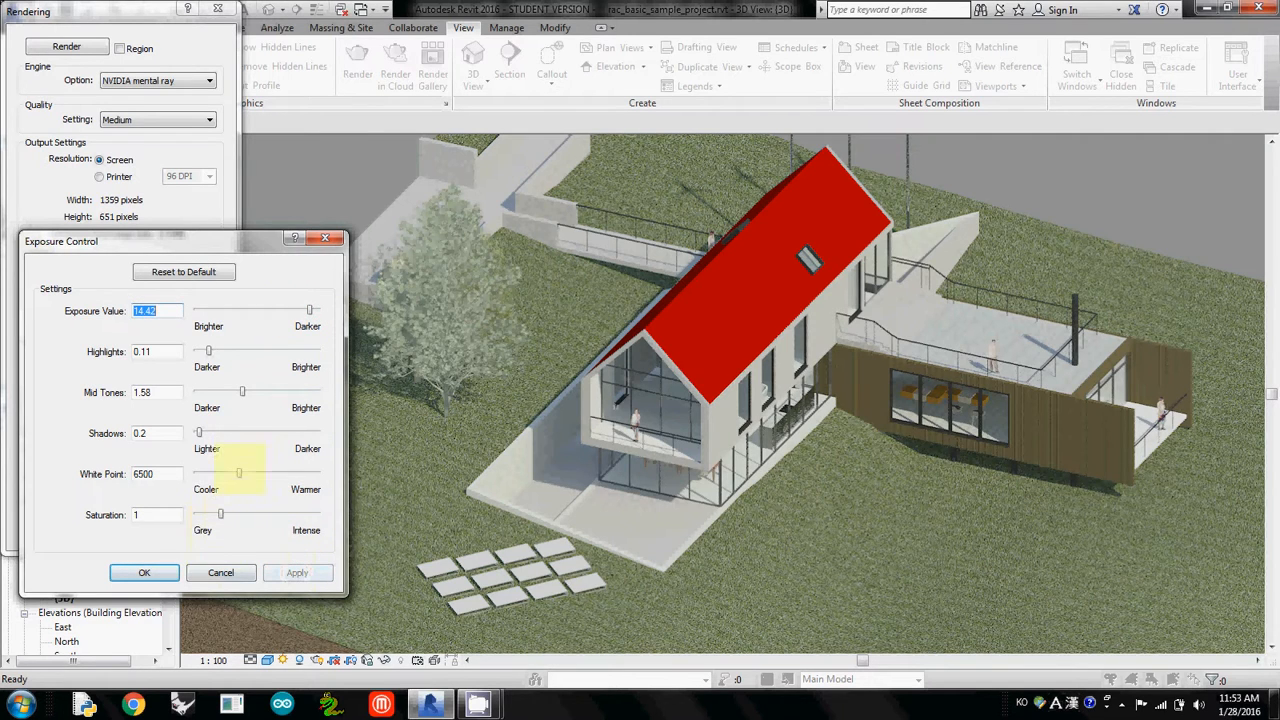
drag(310, 310, 304, 310)
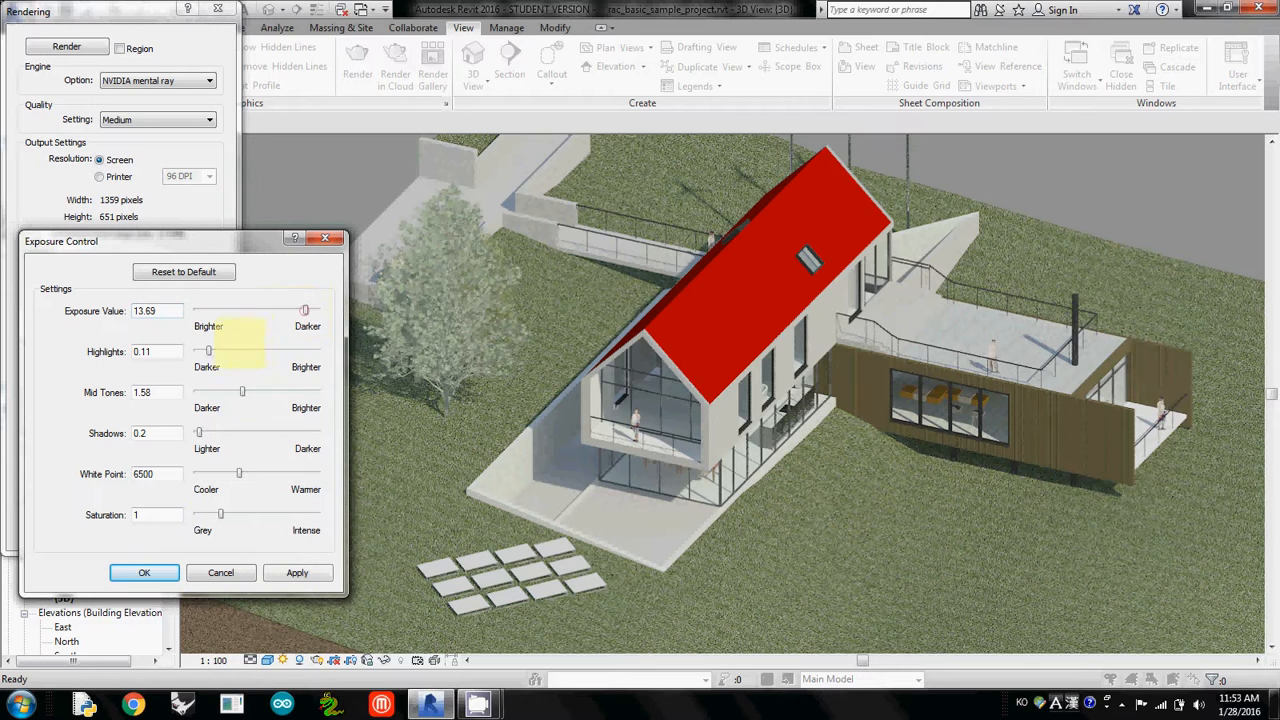
drag(208, 352, 214, 352)
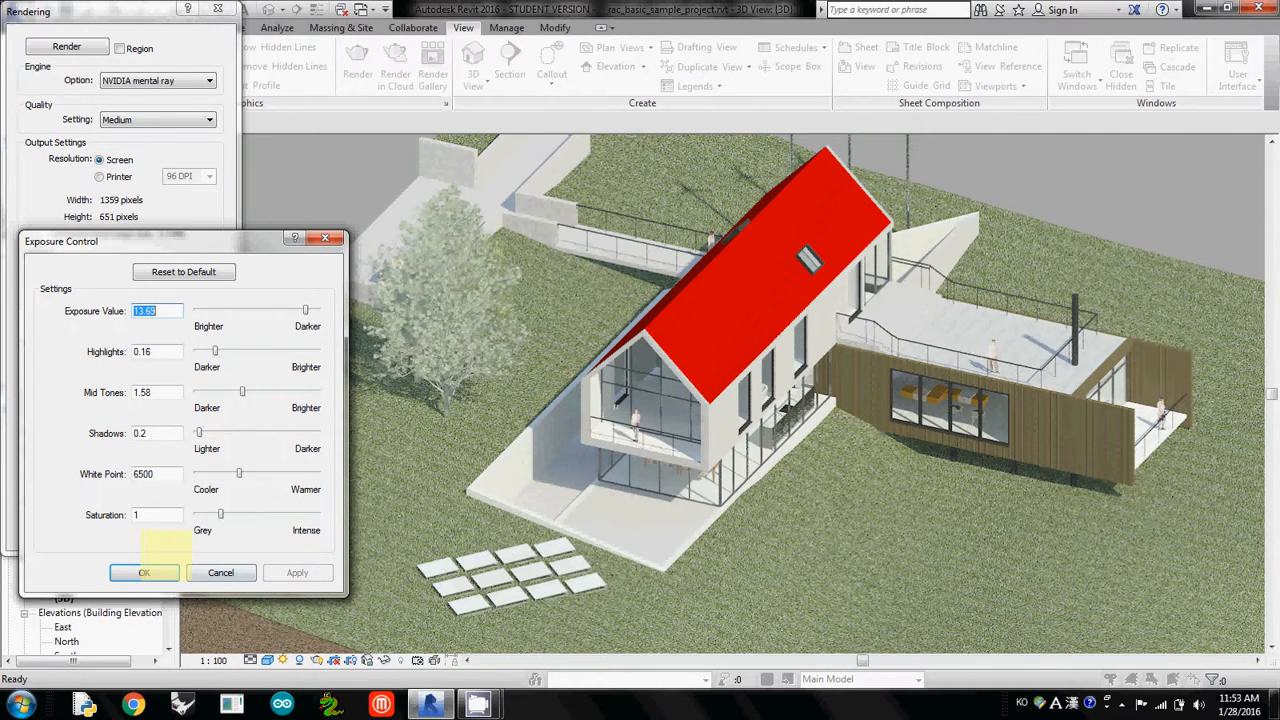
click(144, 572)
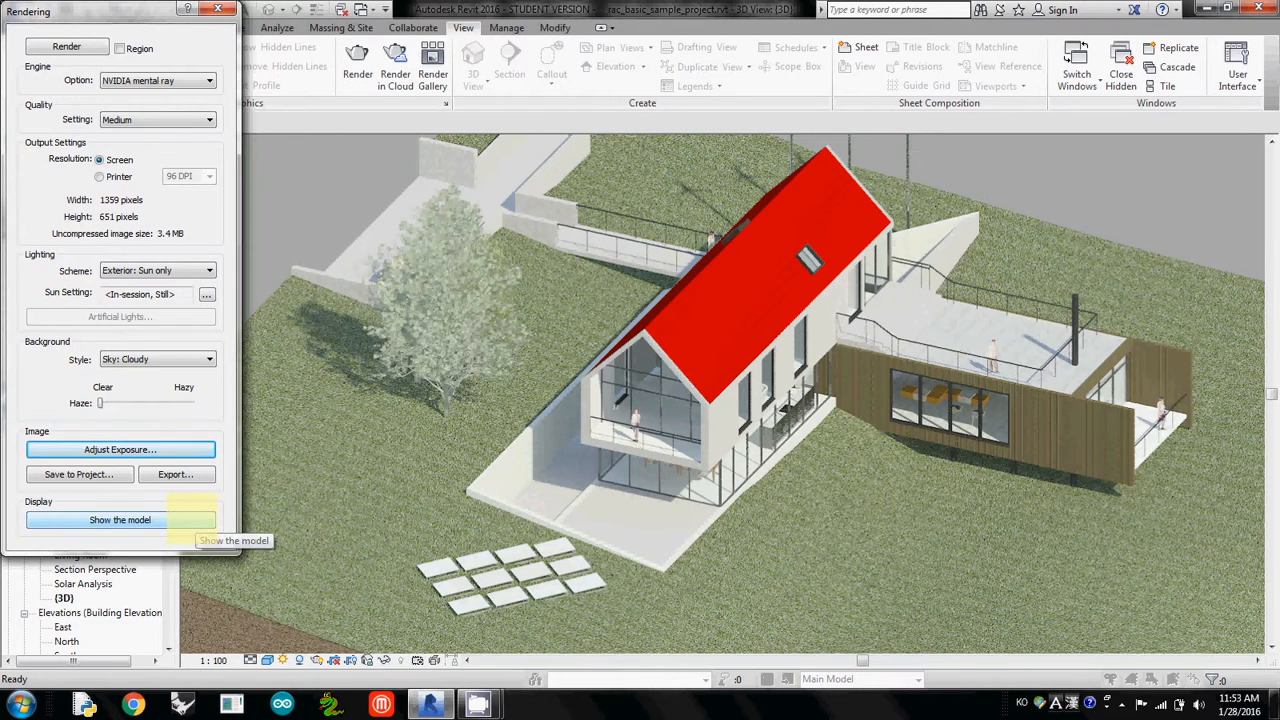
mouse_move(80, 474)
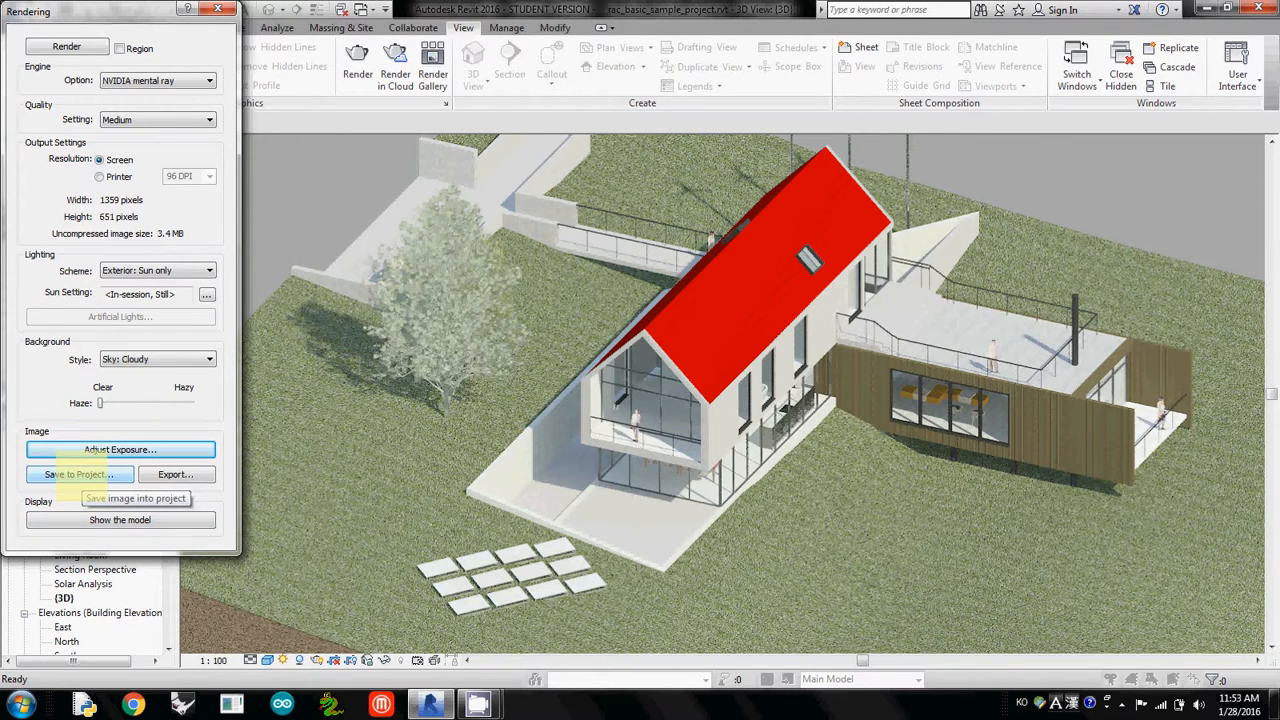
- Save the rendering to the project under the name 'first ext daylight'
click(80, 474)
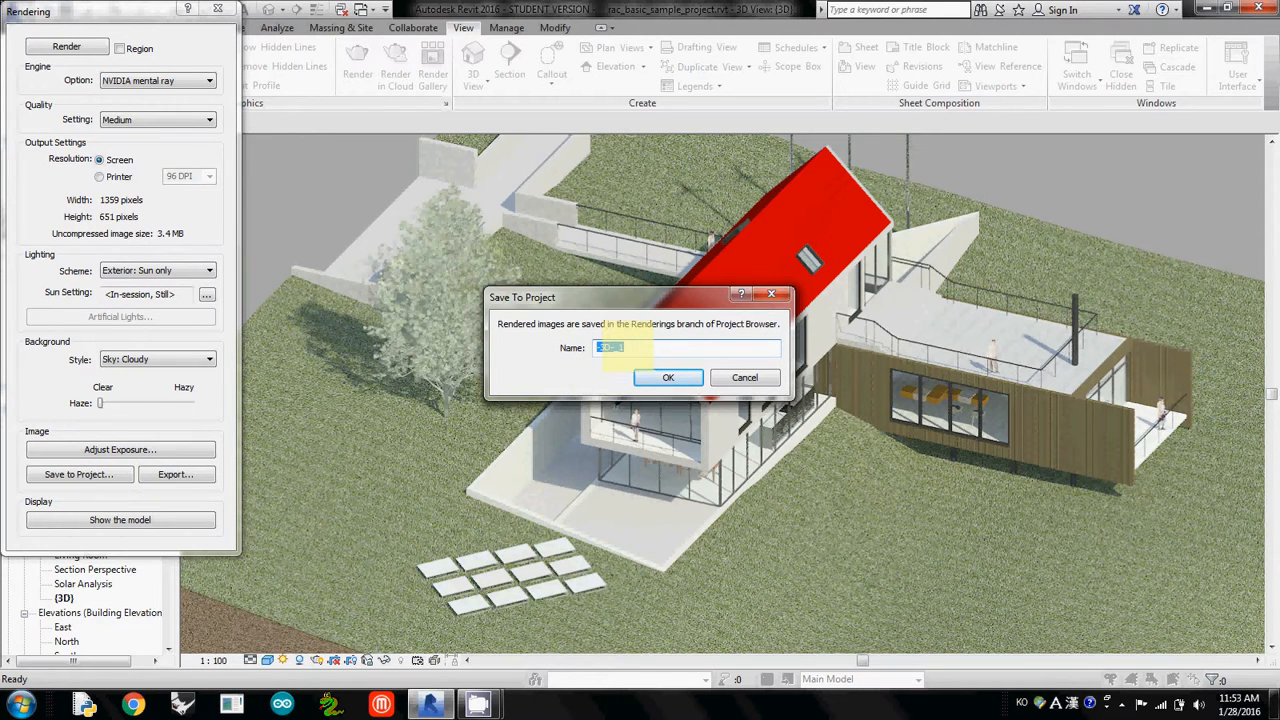
text(first ext)
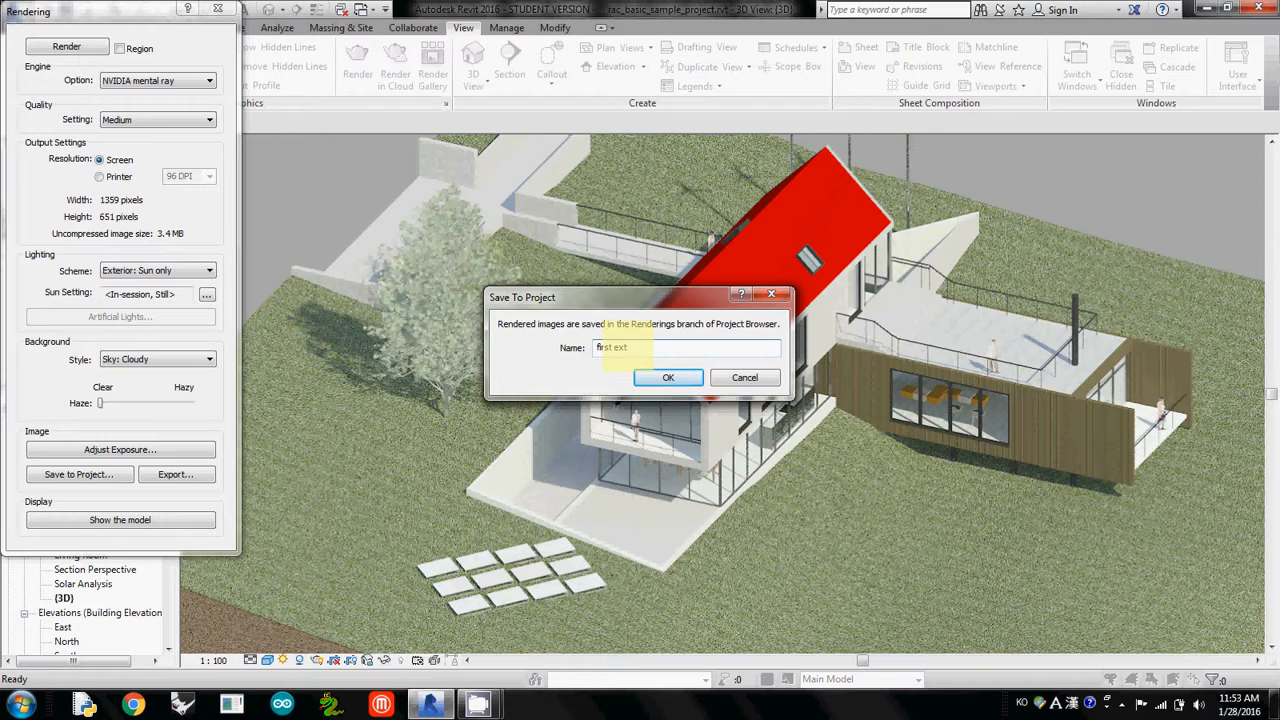
text(daylight)
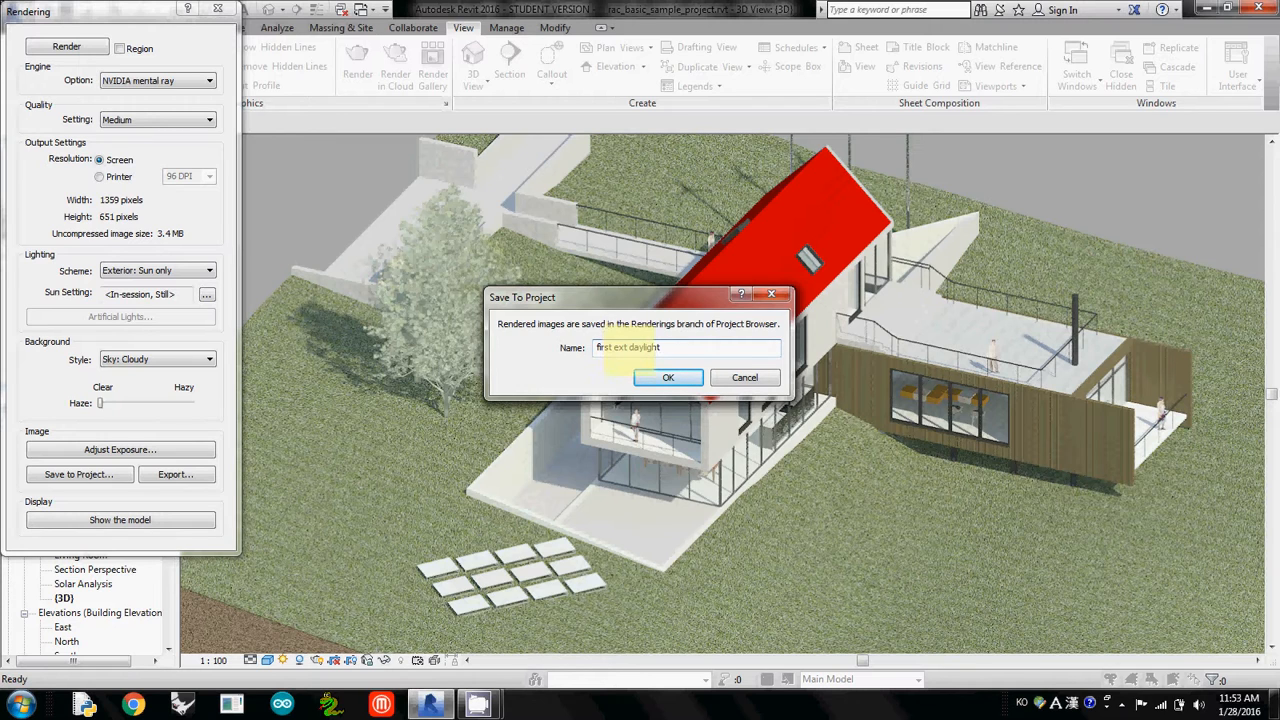
click(668, 376)
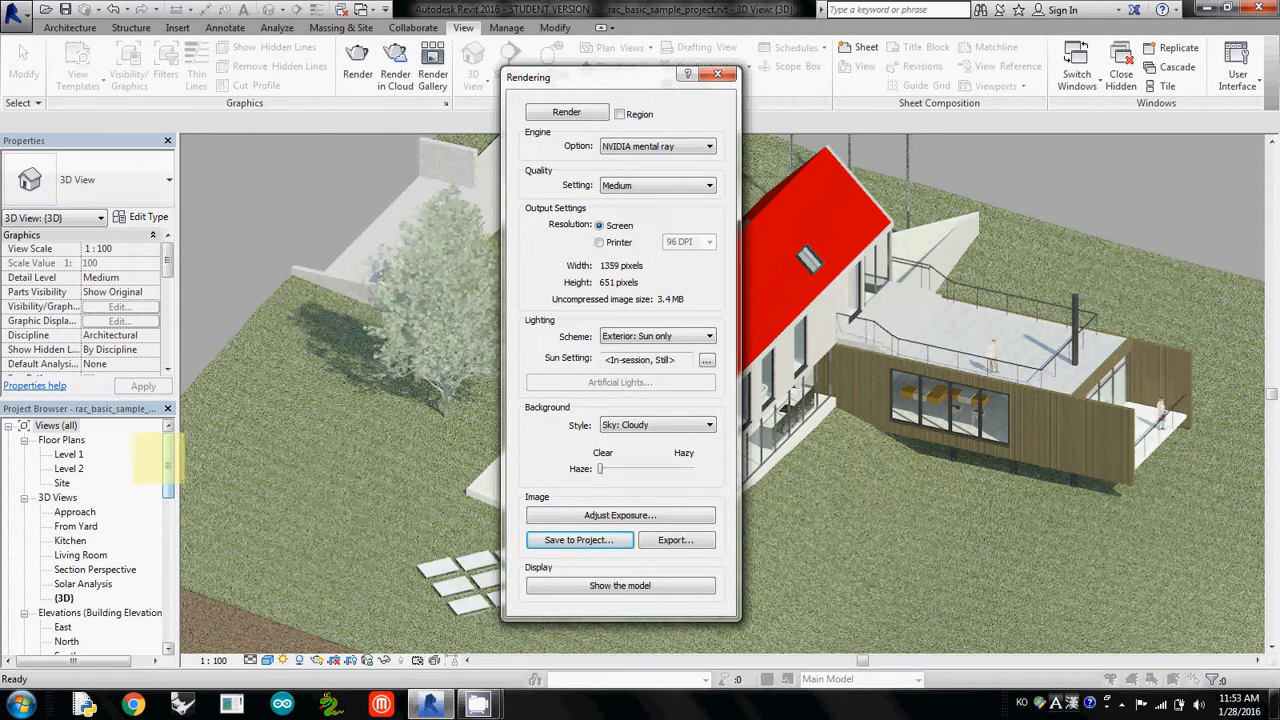
- Select the saved 'first ext daylight' image under Renderings to show its properties
scroll(down, 3)
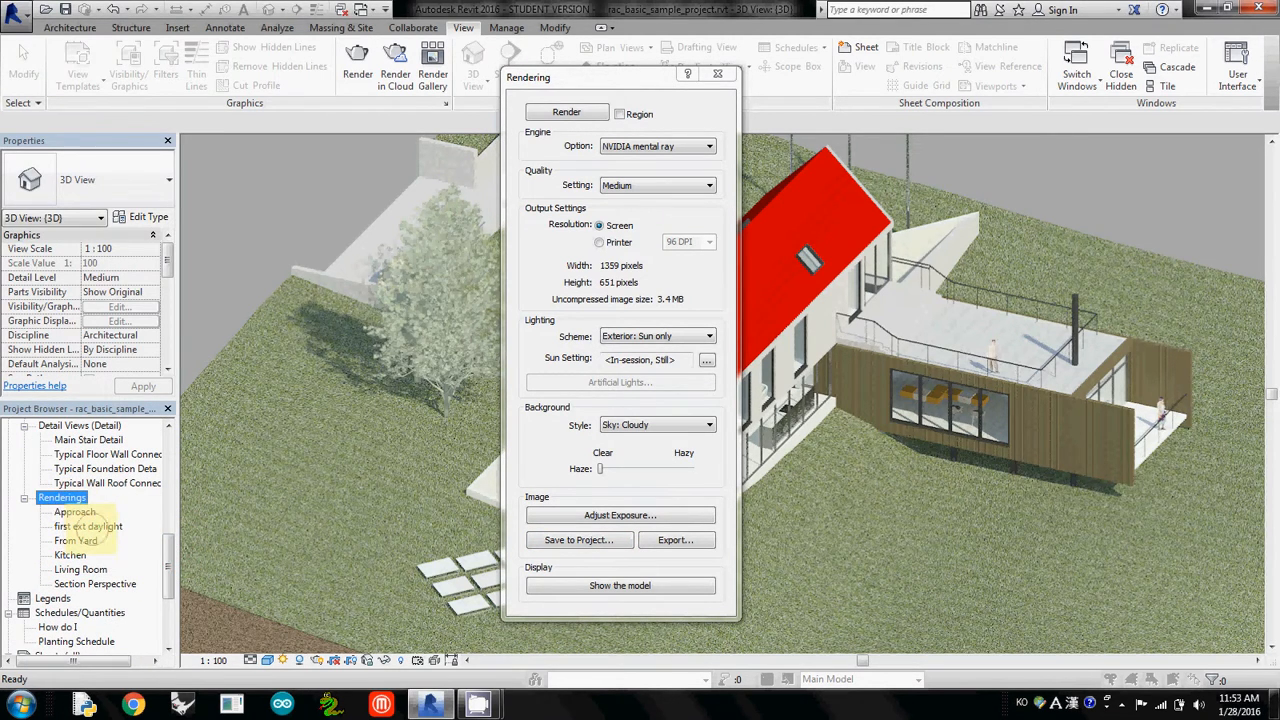
click(88, 526)
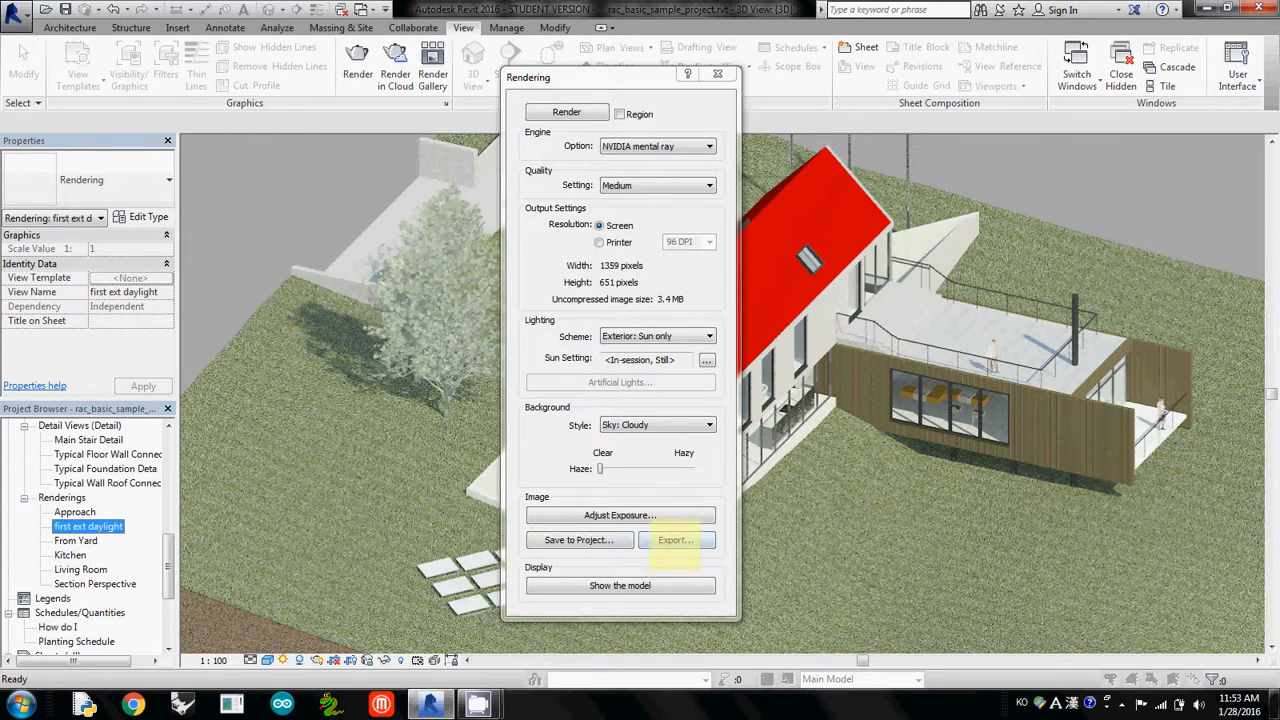
mouse_move(676, 540)
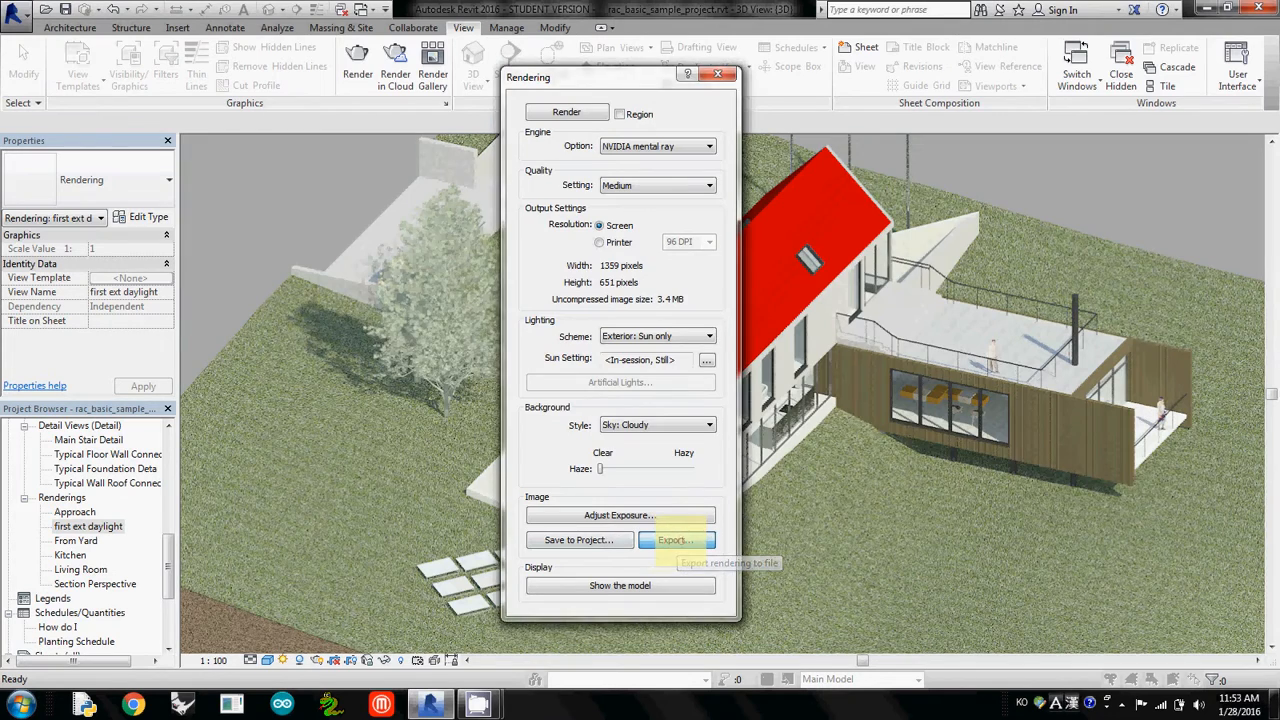
- Review the export image file types, cancel the export, and close the Rendering dialog
click(676, 540)
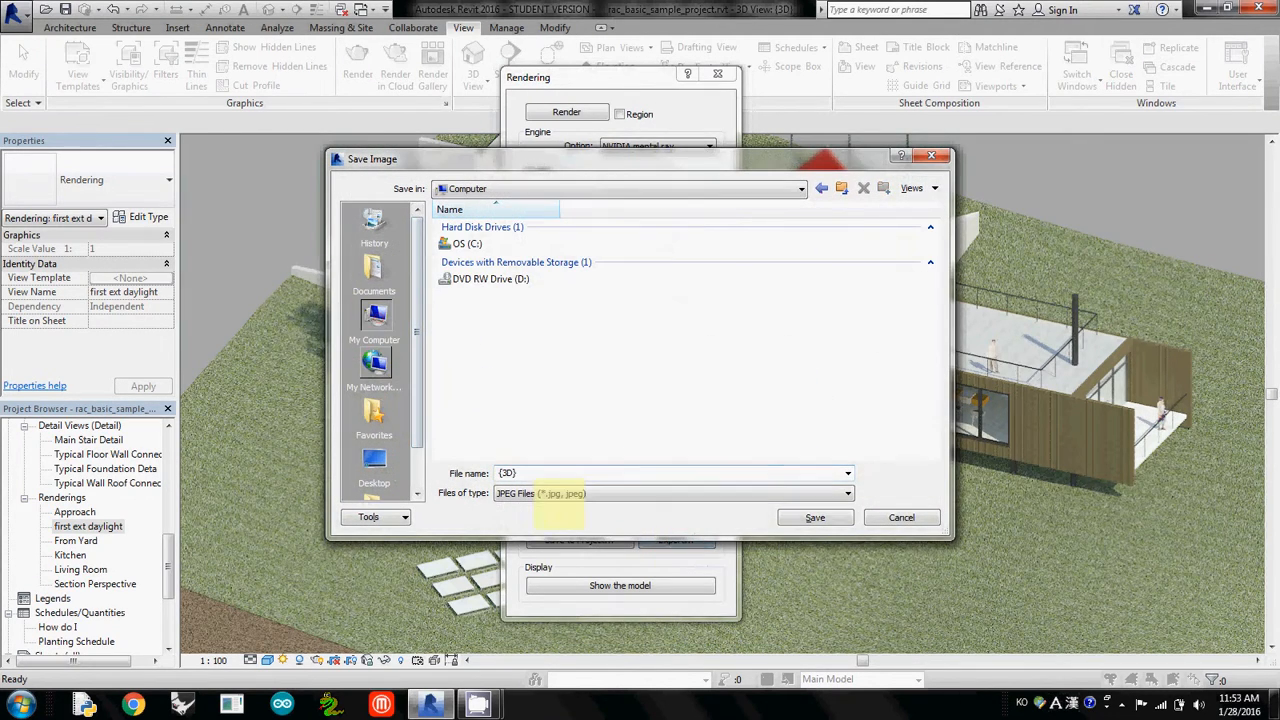
click(848, 492)
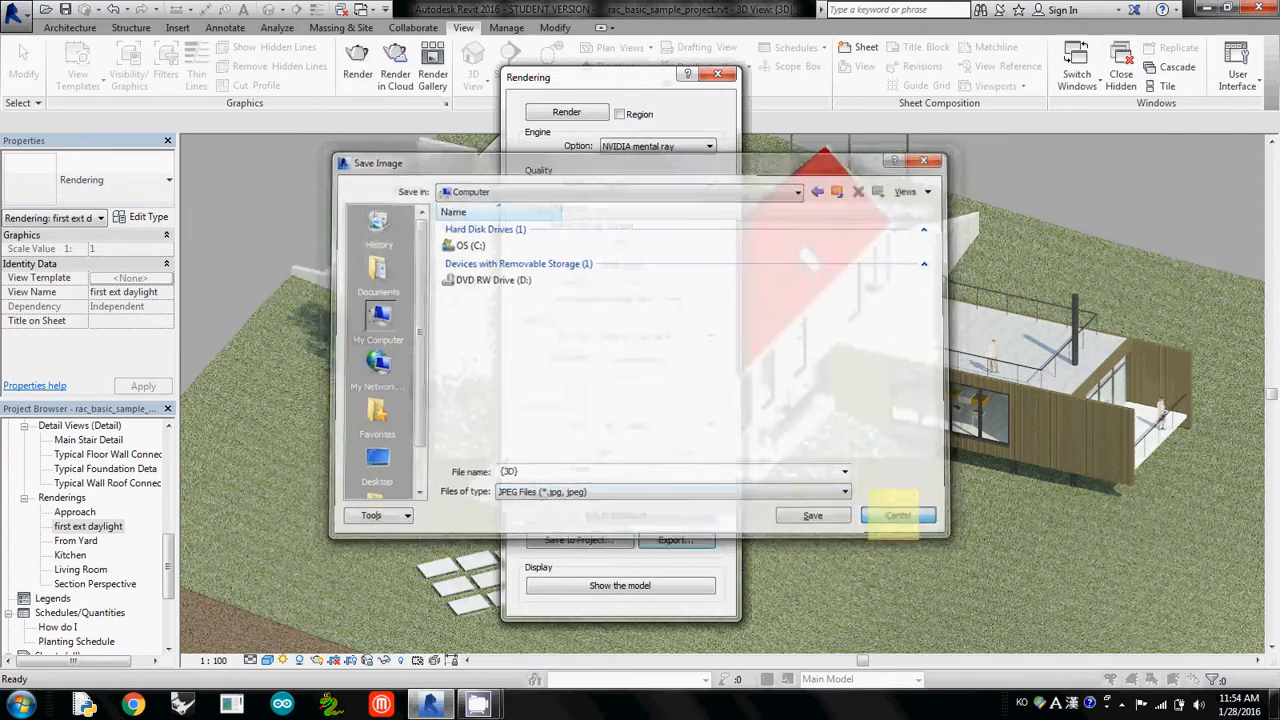
click(896, 516)
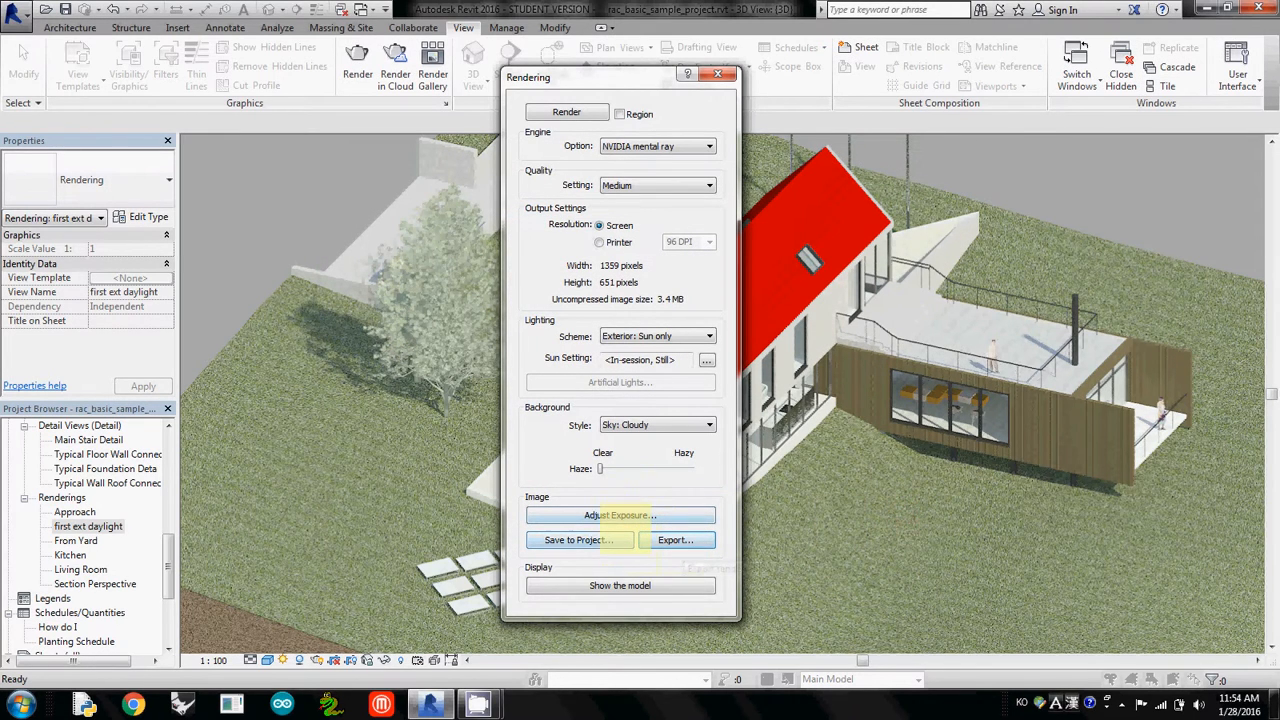
mouse_move(578, 540)
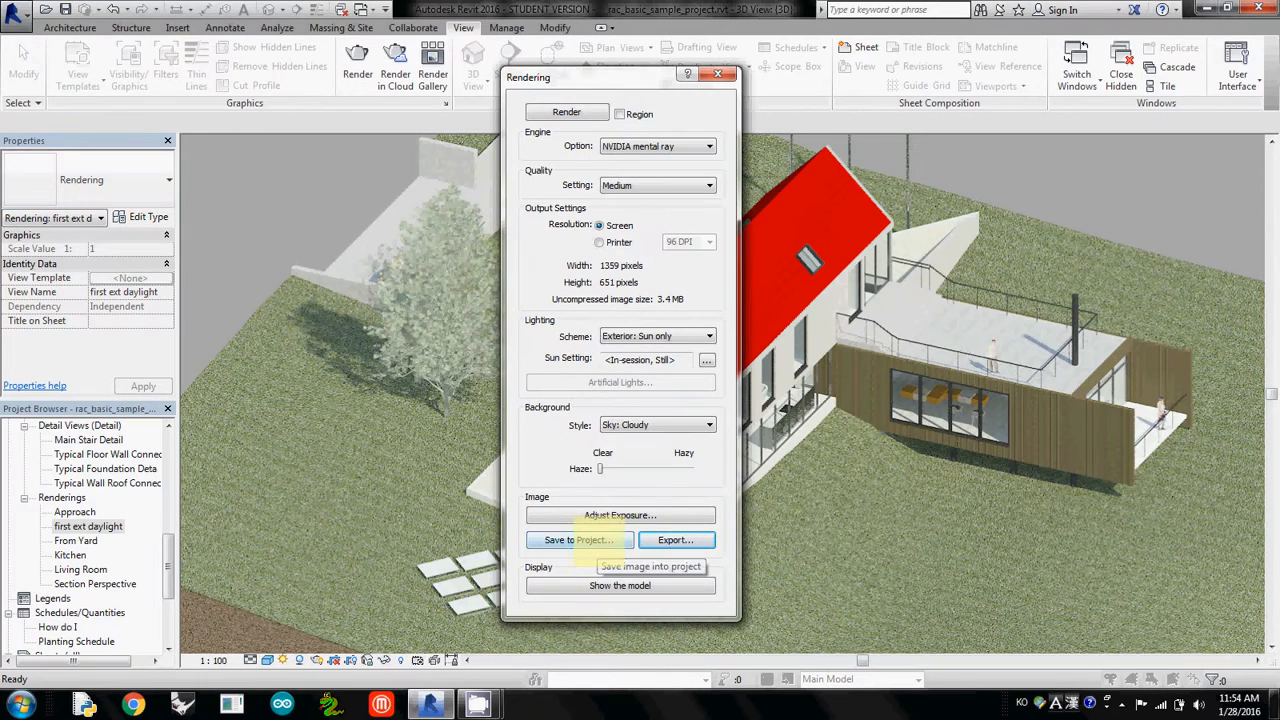
click(718, 72)
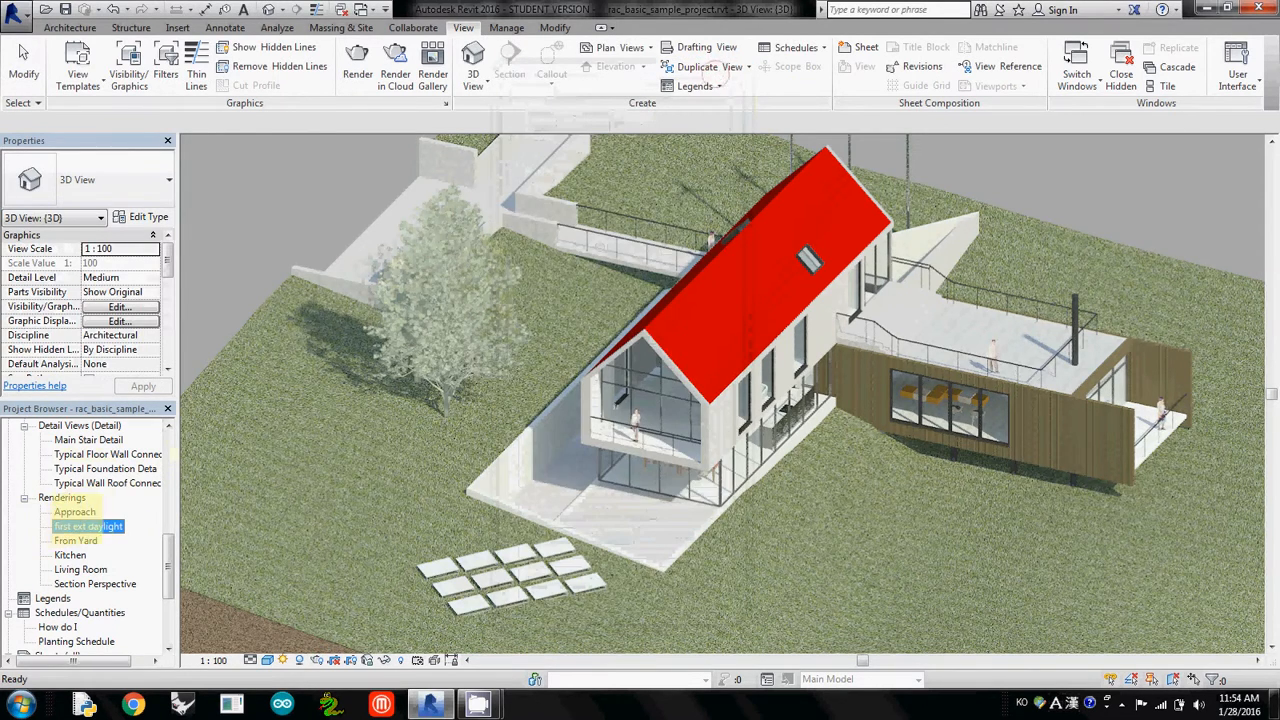
- Display the From Yard rendering, then select 'first ext daylight' in the Project Browser
double_click(76, 540)
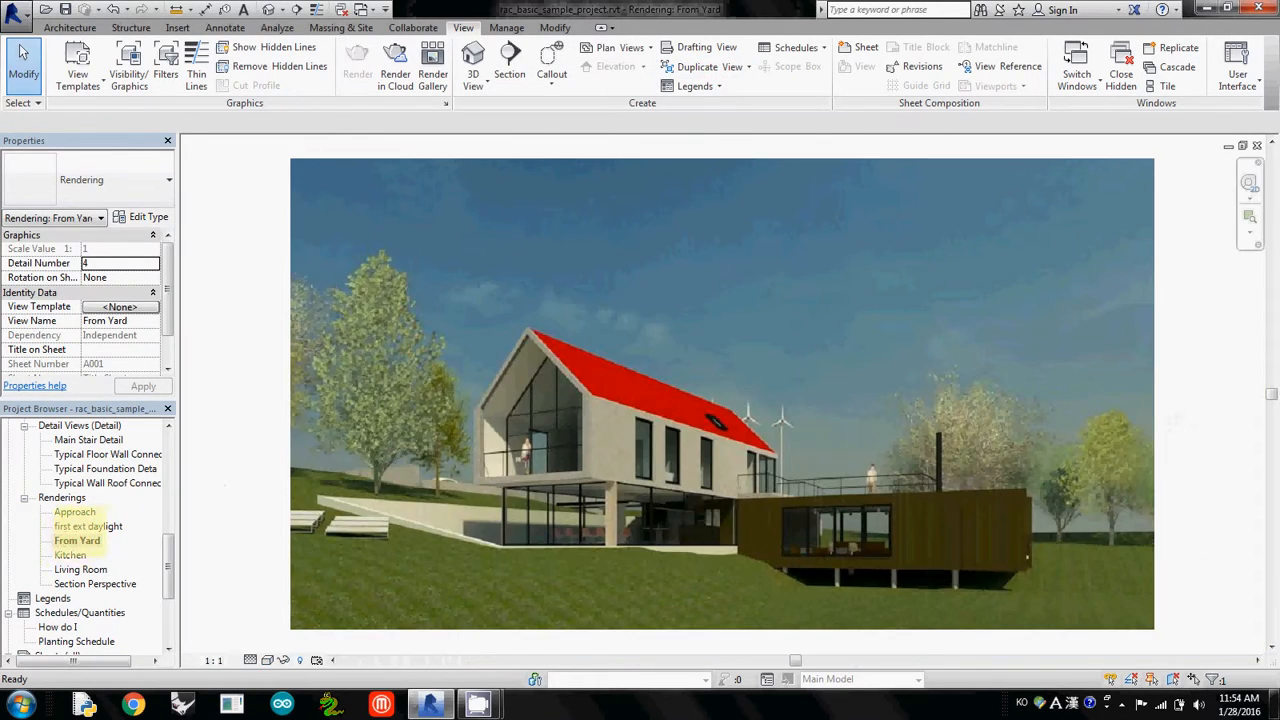
click(108, 482)
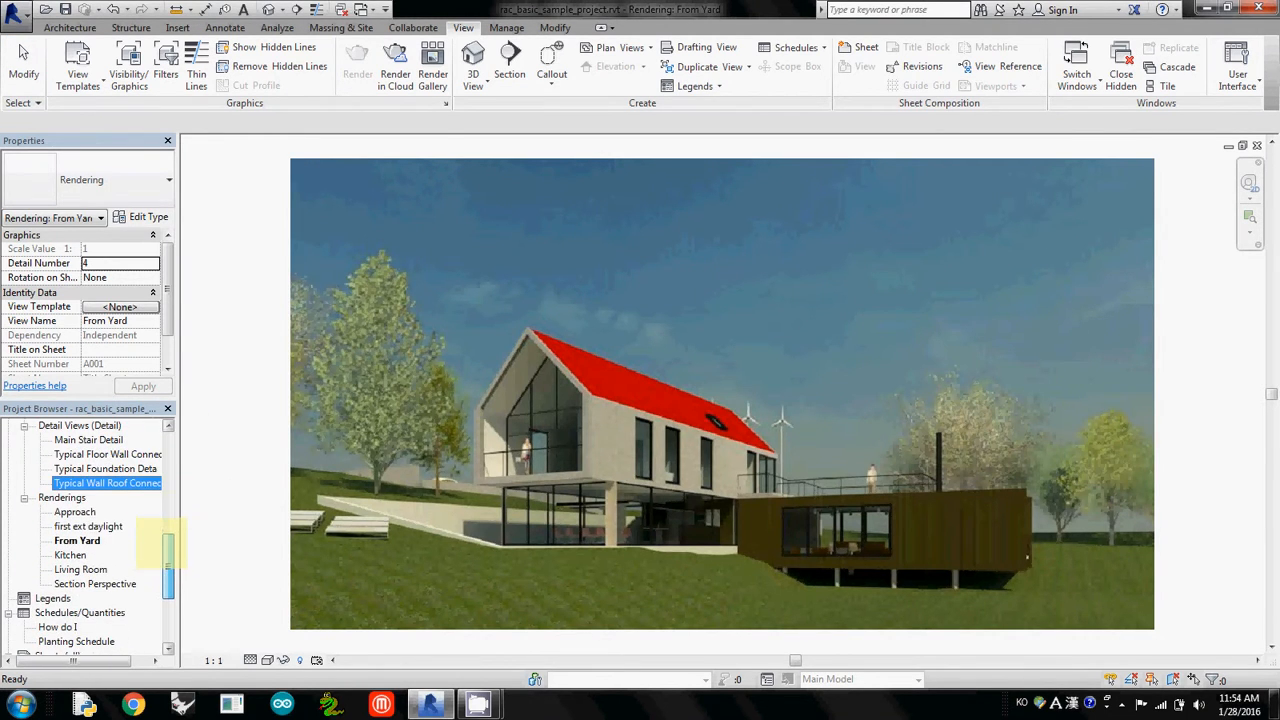
click(88, 526)
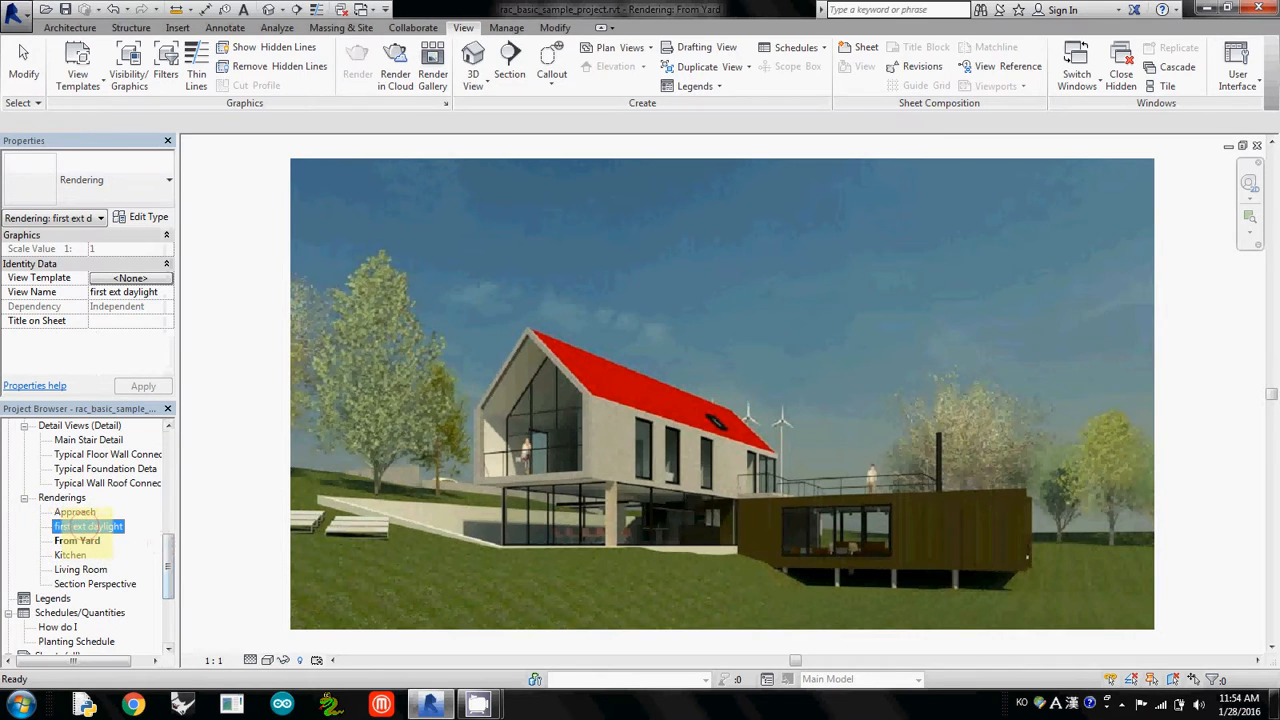